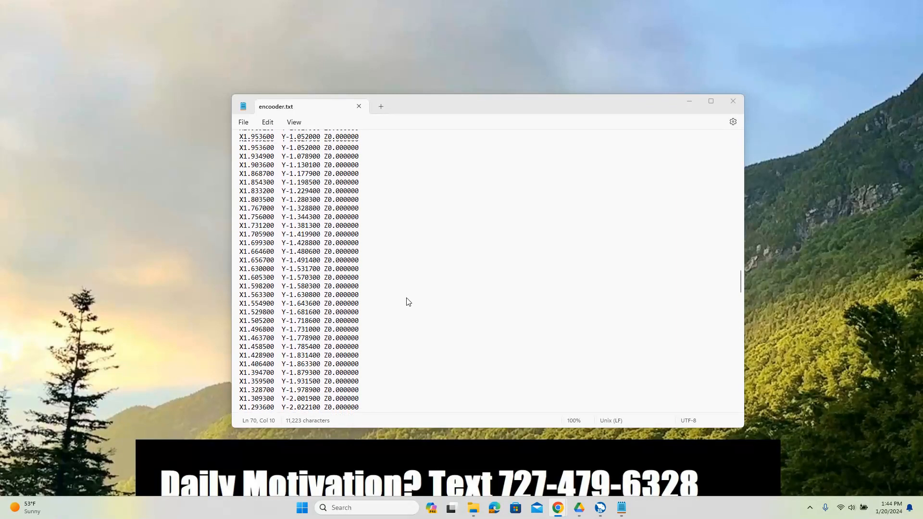
- Scroll through the cadcamwizard blog post and follow its pointstodxf.com link
scroll("down", 3)
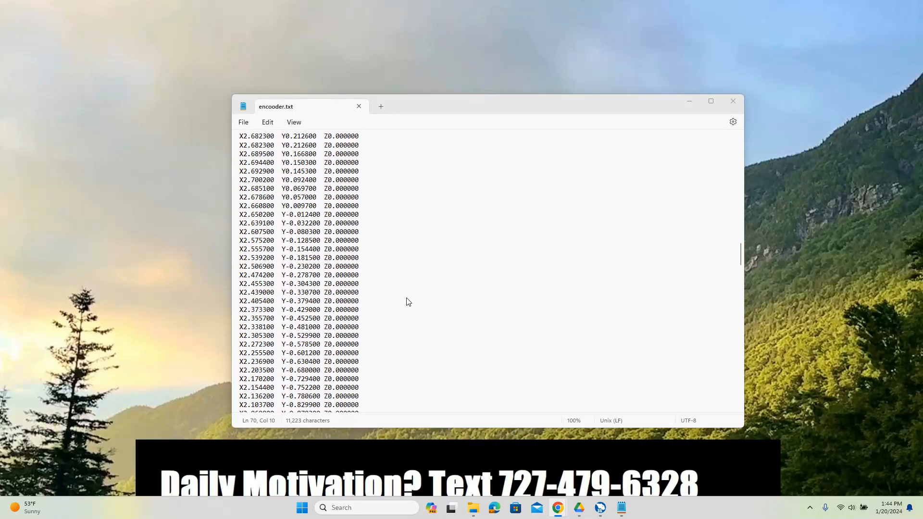
scroll("down", 3)
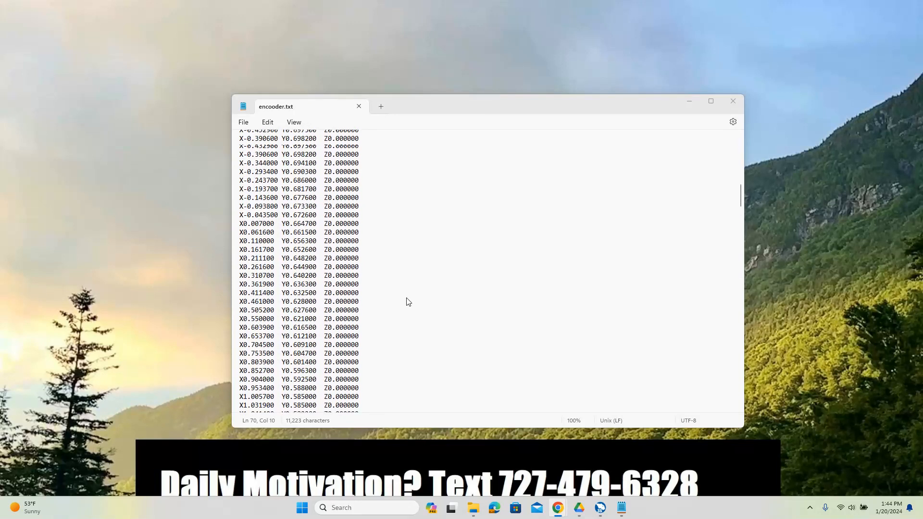
scroll("down", 3)
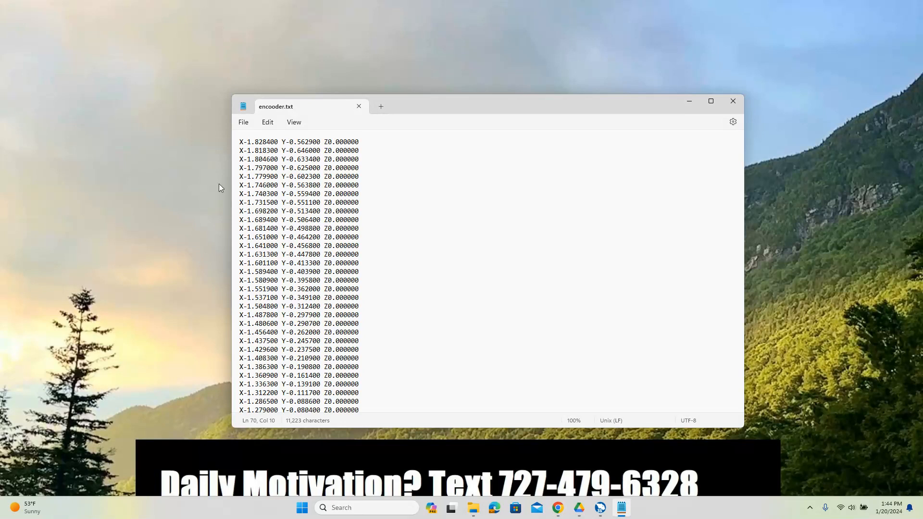
scroll("down", 3)
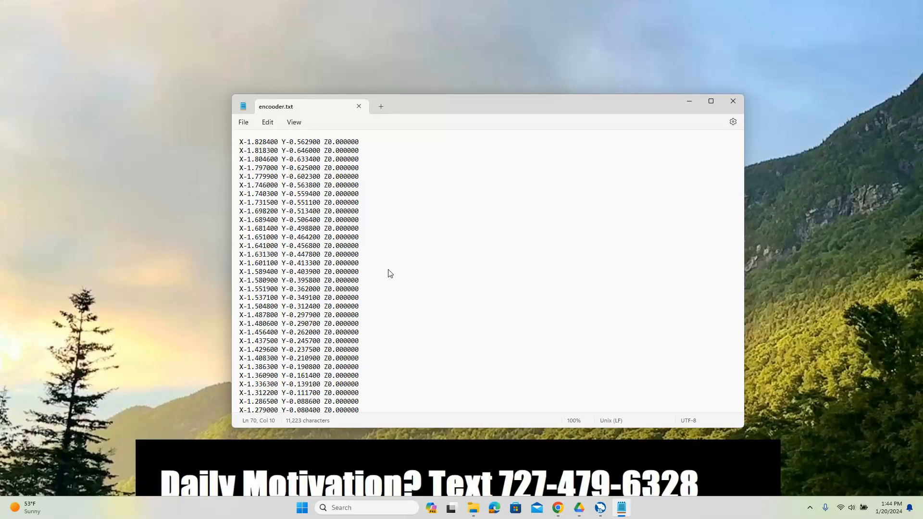
scroll("down", 3)
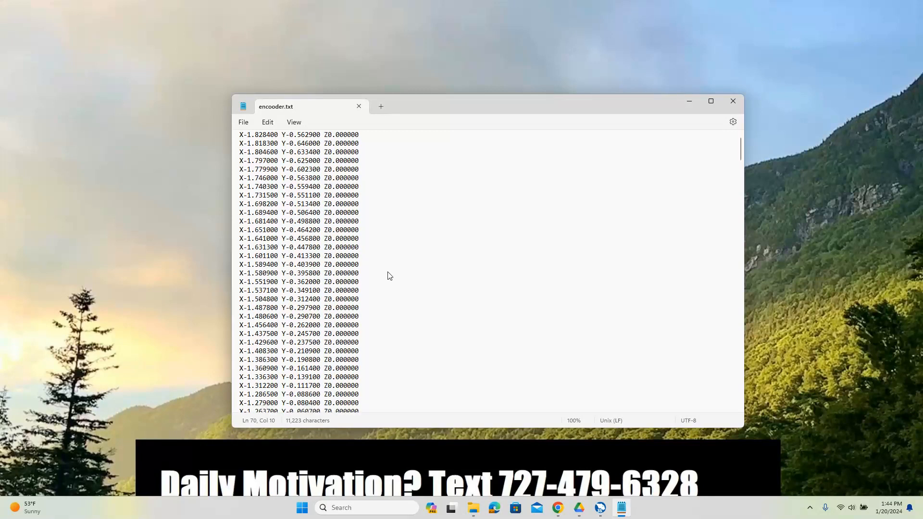
scroll("down", 3)
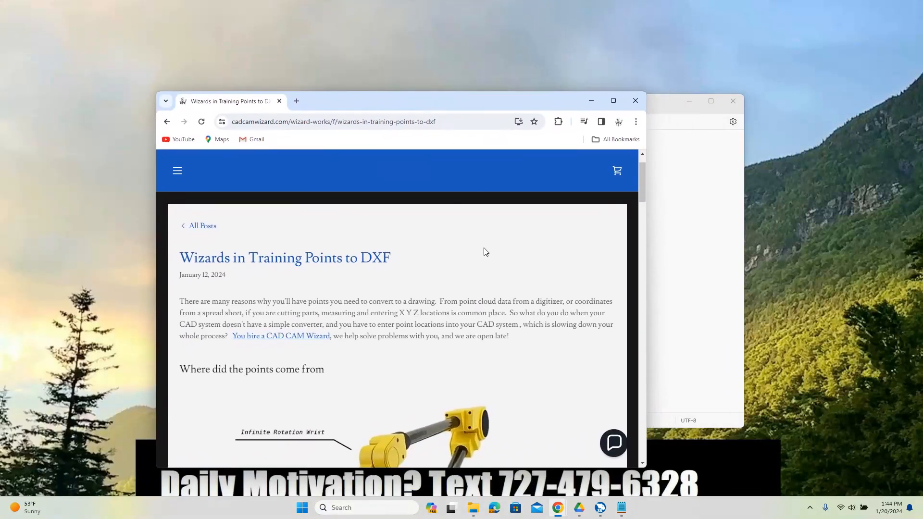
scroll("down", 3)
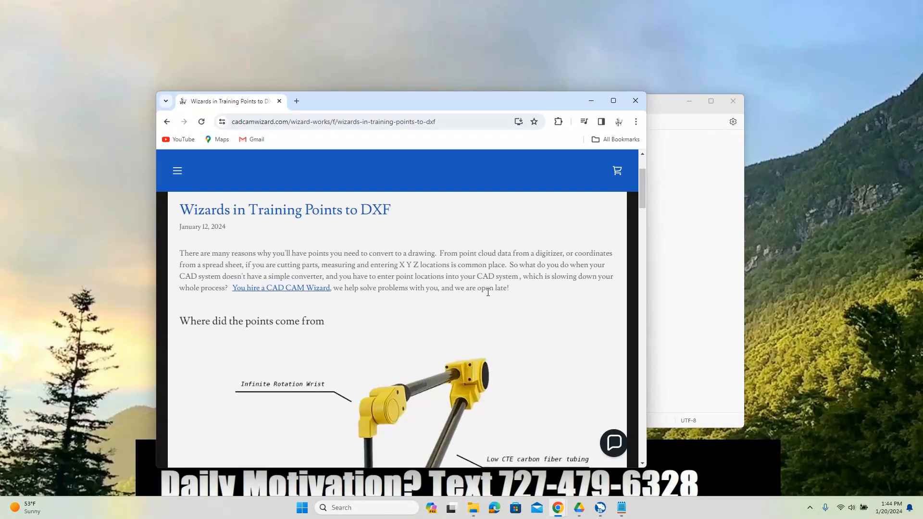
scroll("down", 3)
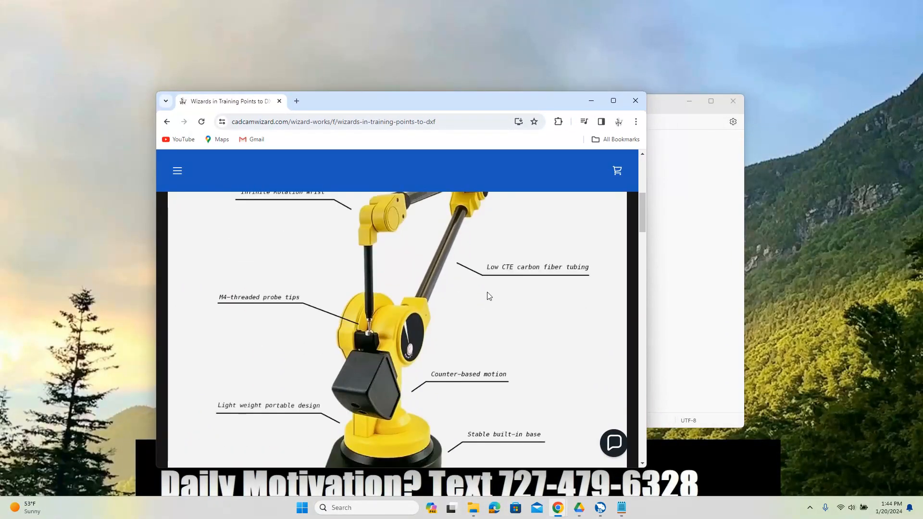
scroll("down", 3)
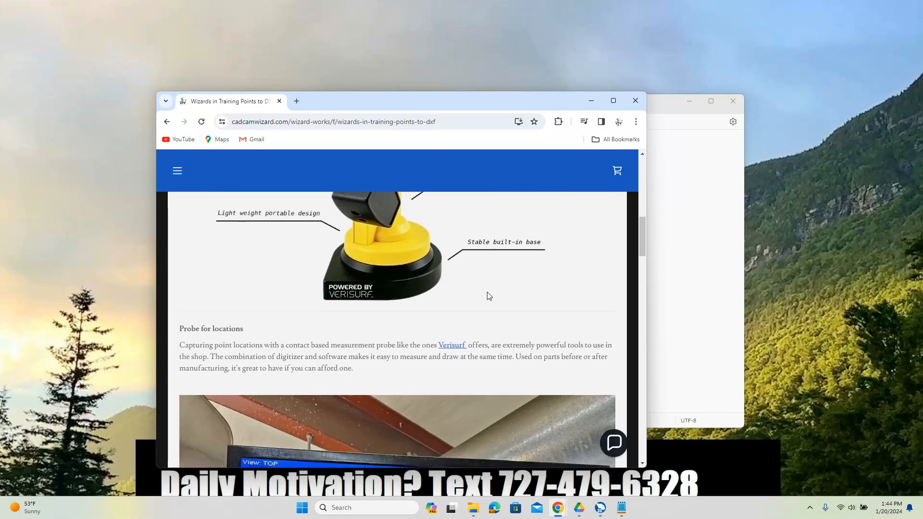
scroll("down", 3)
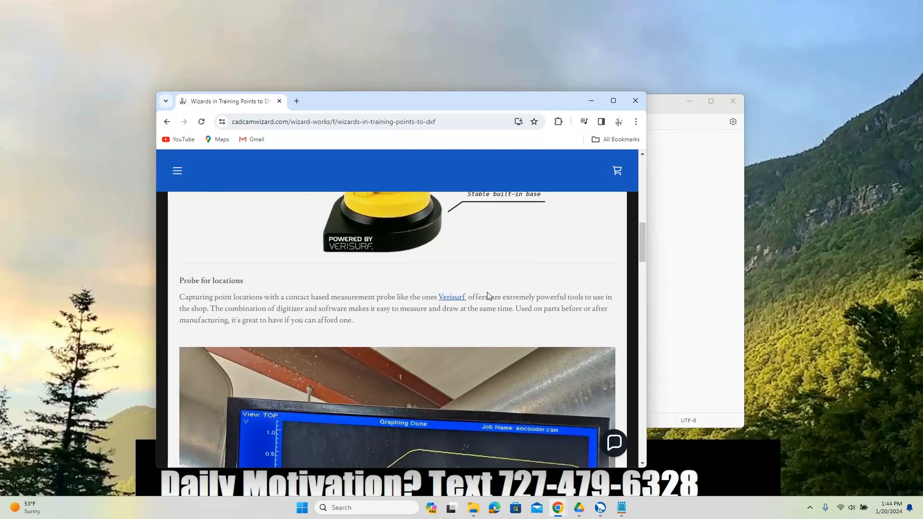
scroll("down", 3)
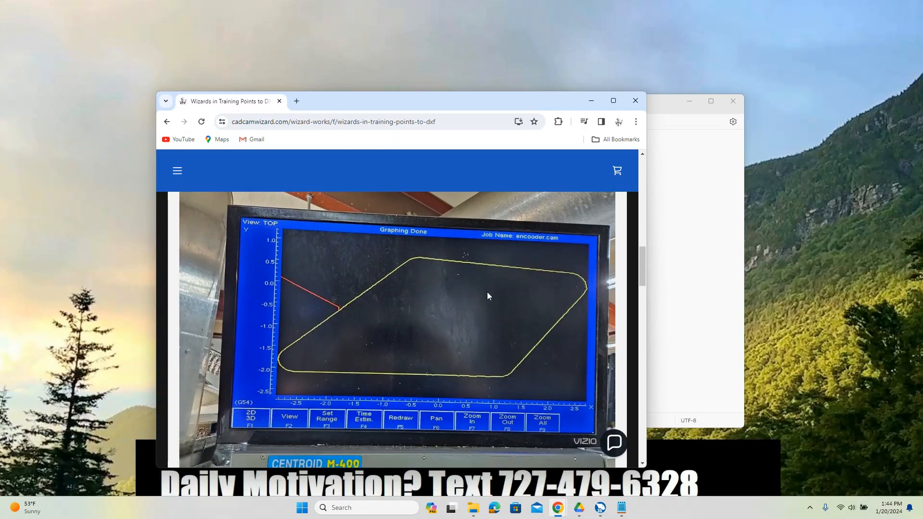
scroll("down", 3)
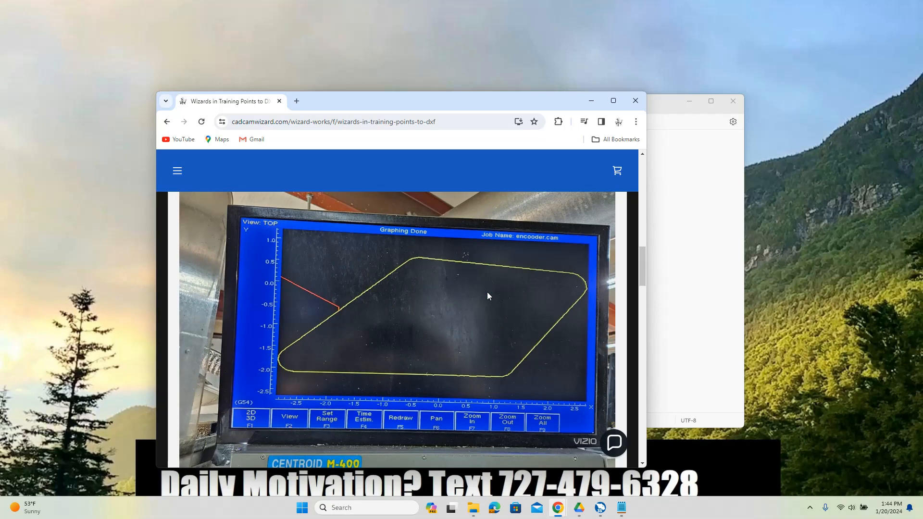
mouse_move(430, 317)
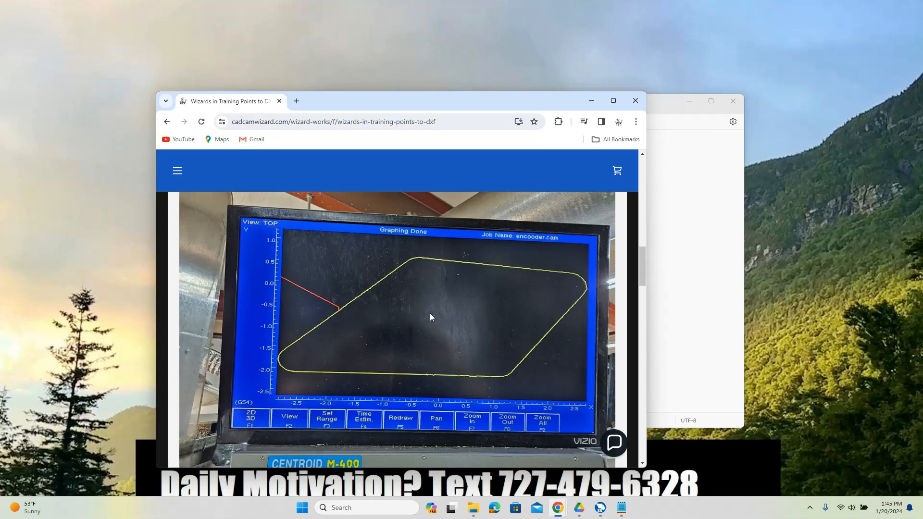
scroll("down", 3)
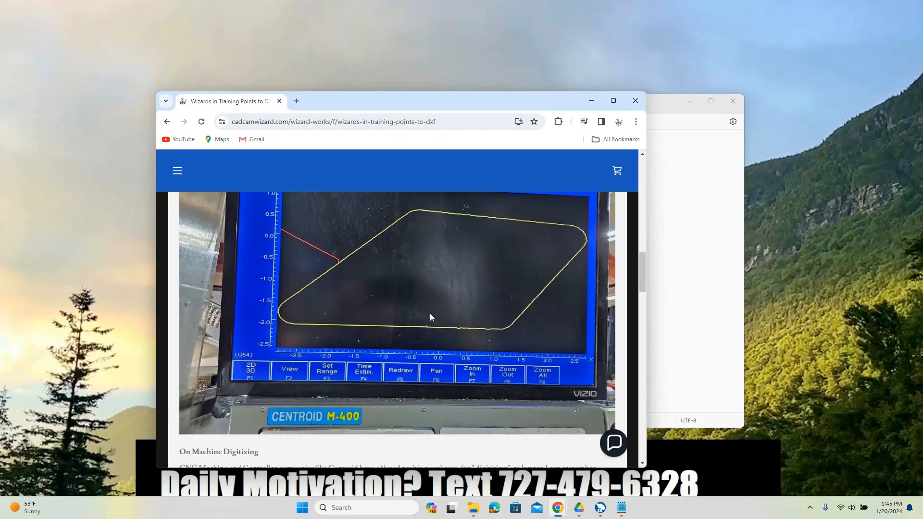
scroll("down", 3)
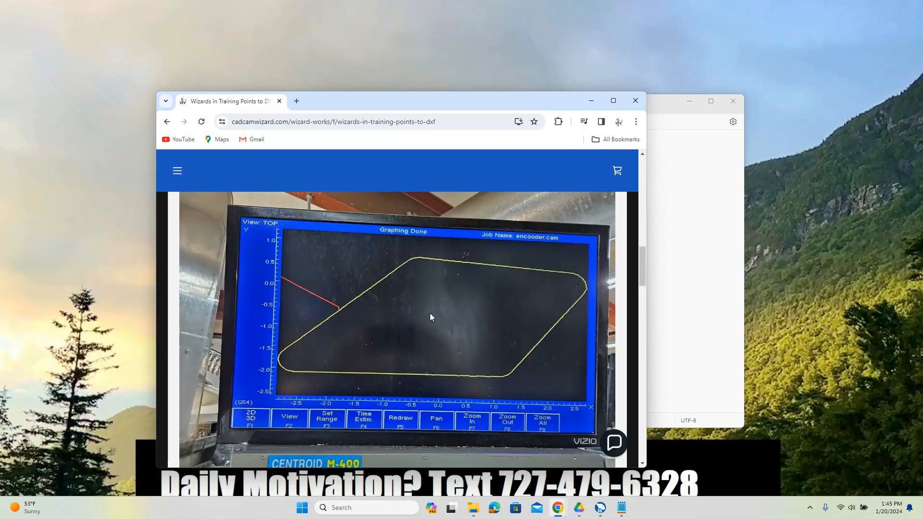
scroll("down", 3)
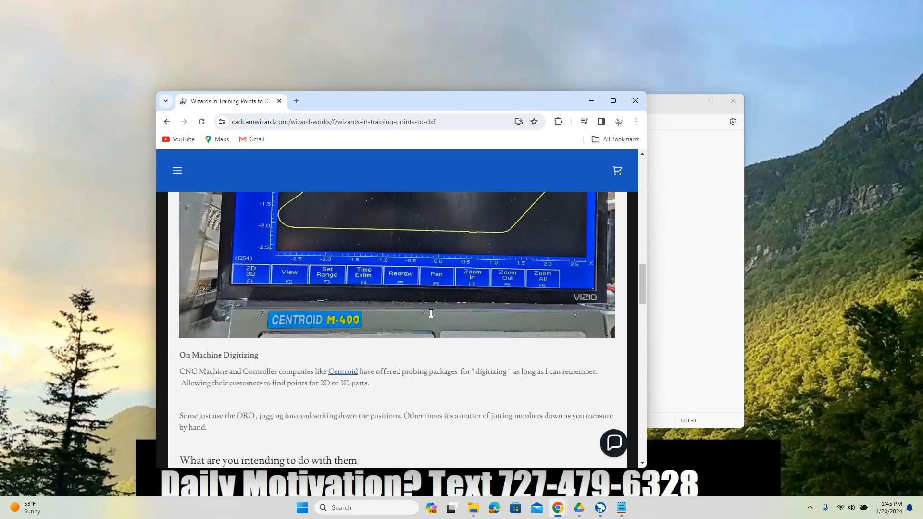
scroll("down", 3)
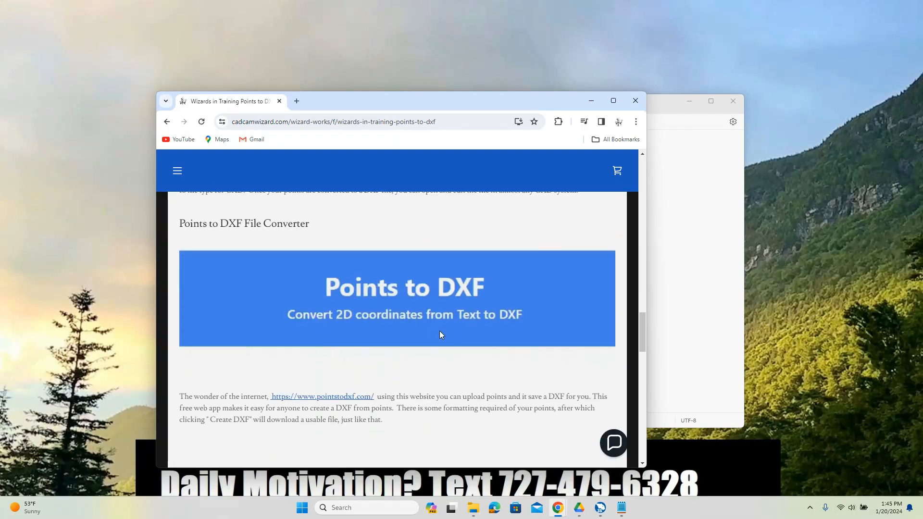
scroll("down", 3)
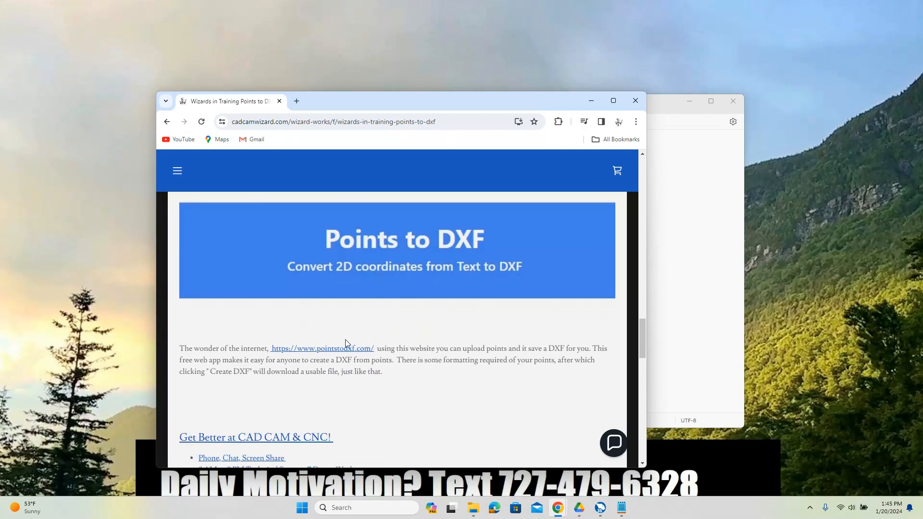
left_click(322, 348)
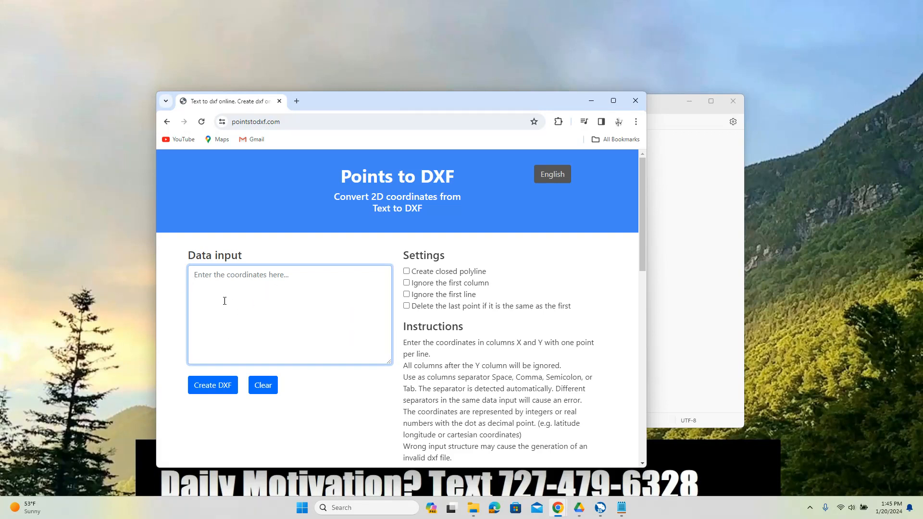
mouse_move(254, 265)
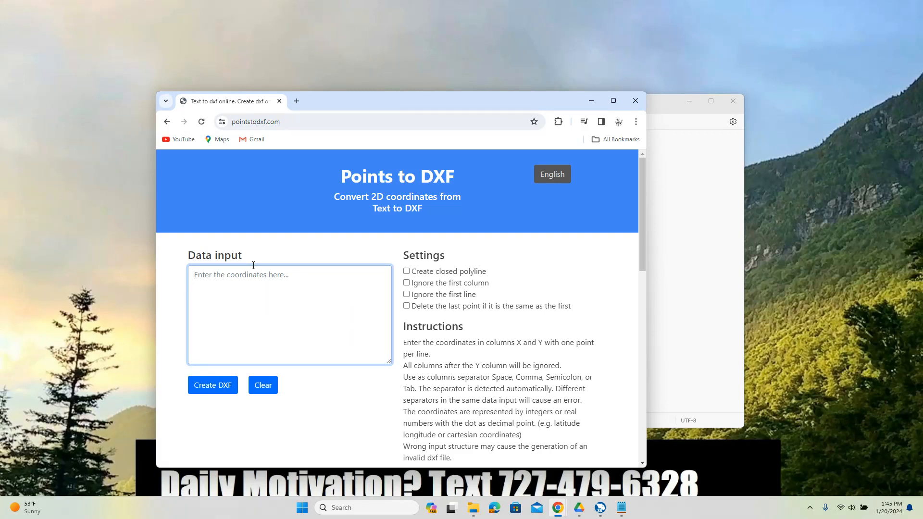
mouse_move(287, 298)
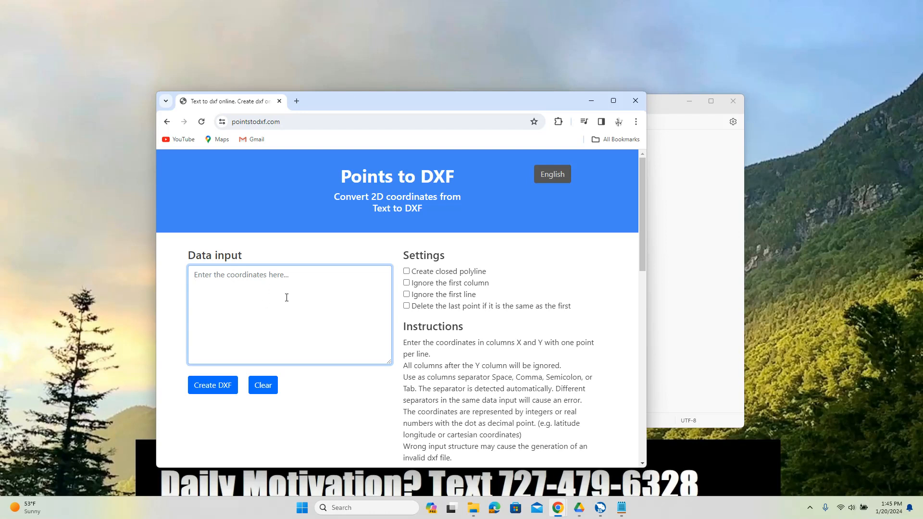
mouse_move(246, 343)
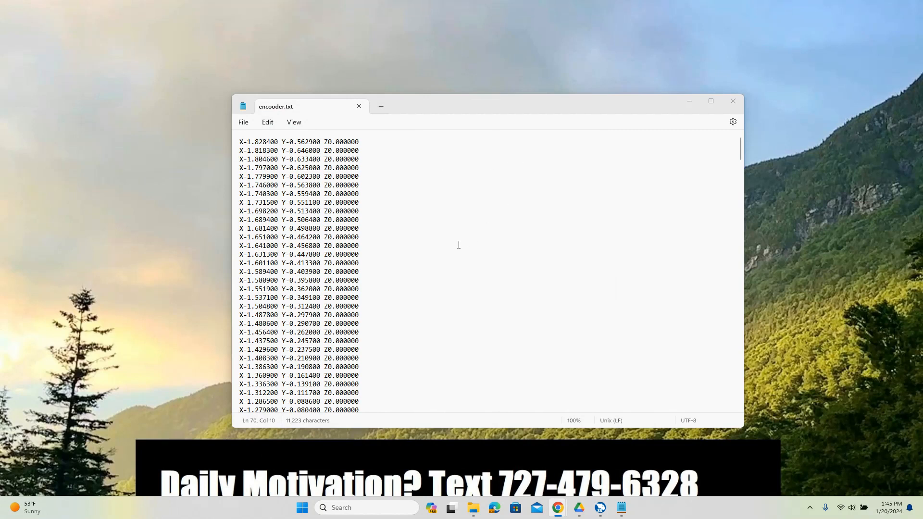
scroll("down", 3)
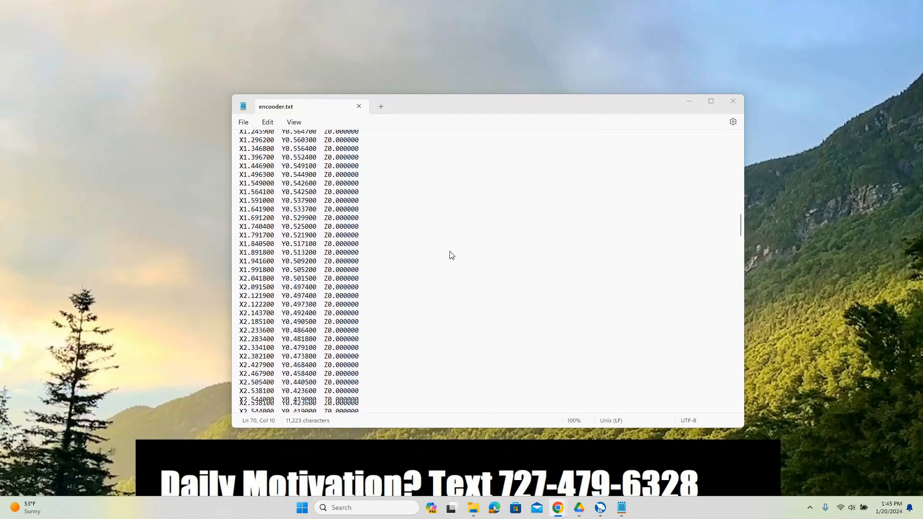
scroll("down", 3)
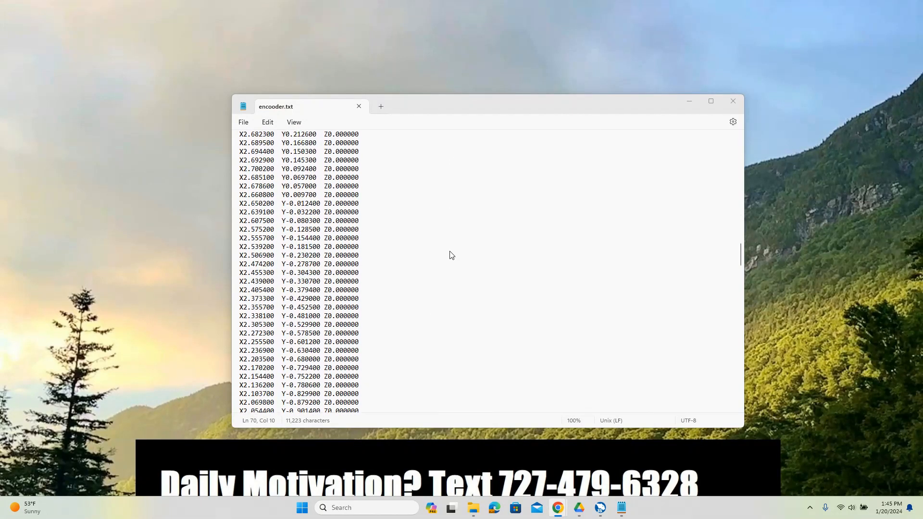
scroll("down", 3)
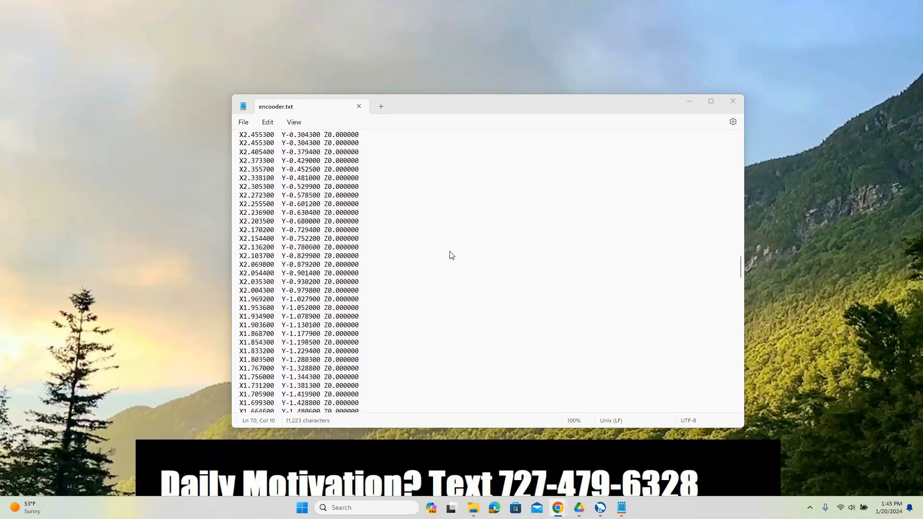
scroll("down", 3)
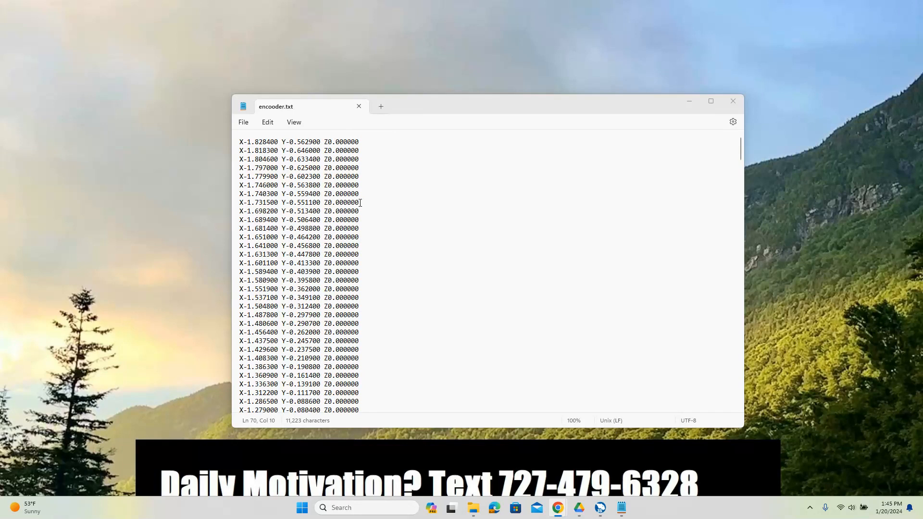
mouse_move(310, 155)
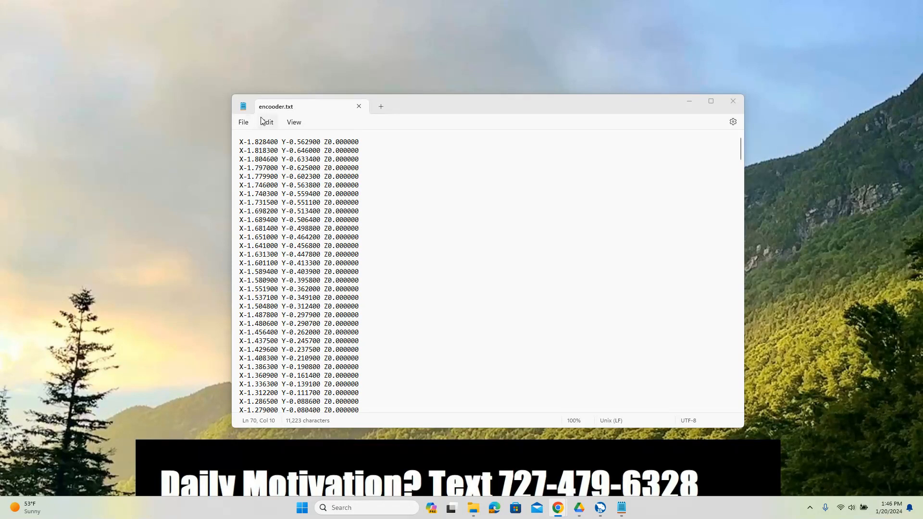
- Replace every 'Y' with nothing across the file, leaving bare Y values
left_click(267, 122)
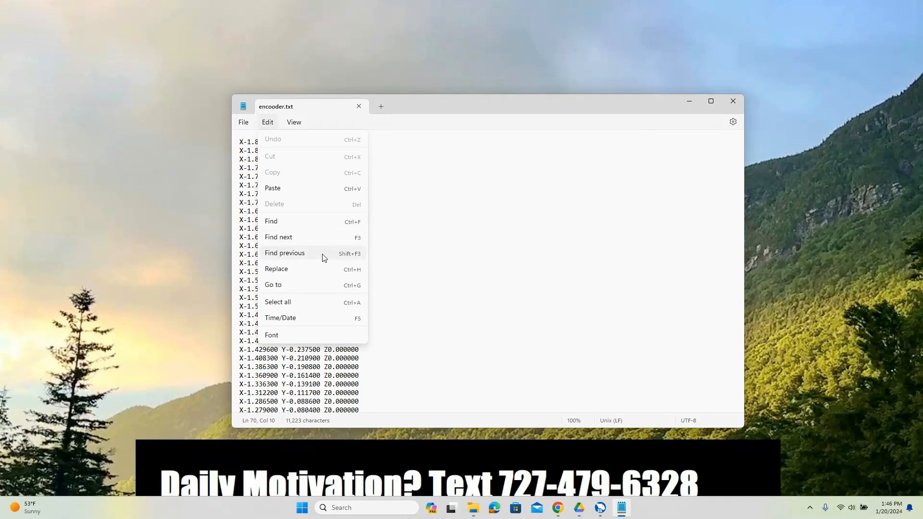
left_click(276, 269)
type("X")
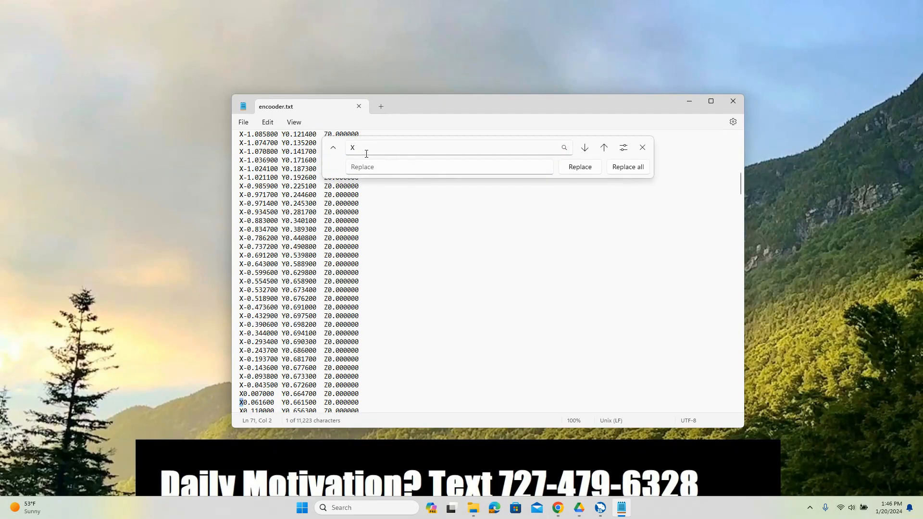
left_click(628, 168)
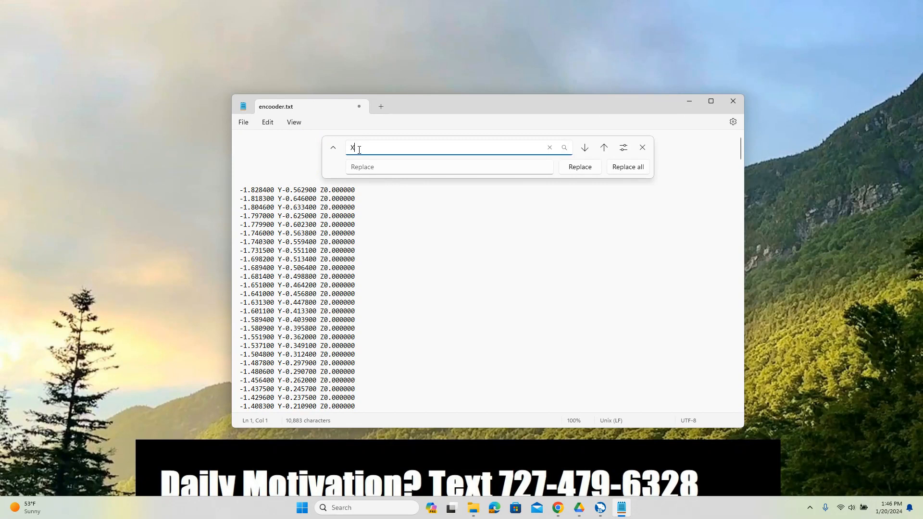
left_click(549, 147)
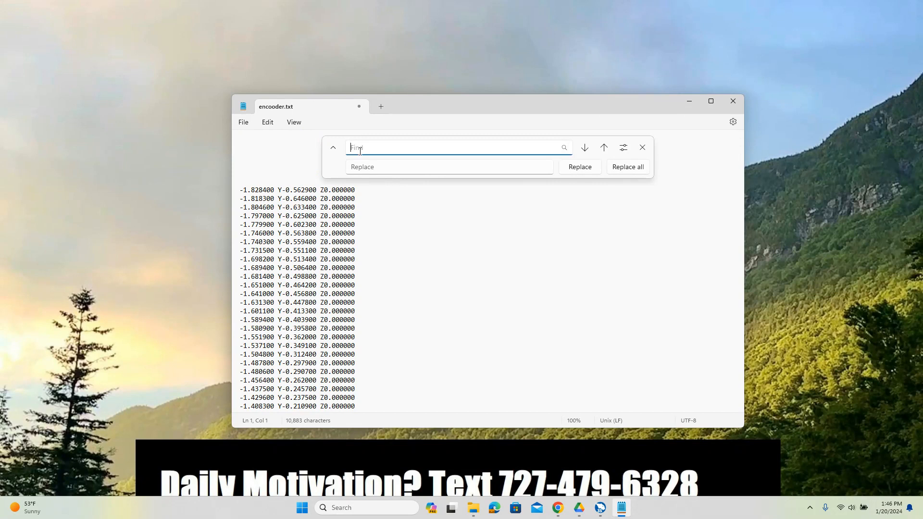
type("Y")
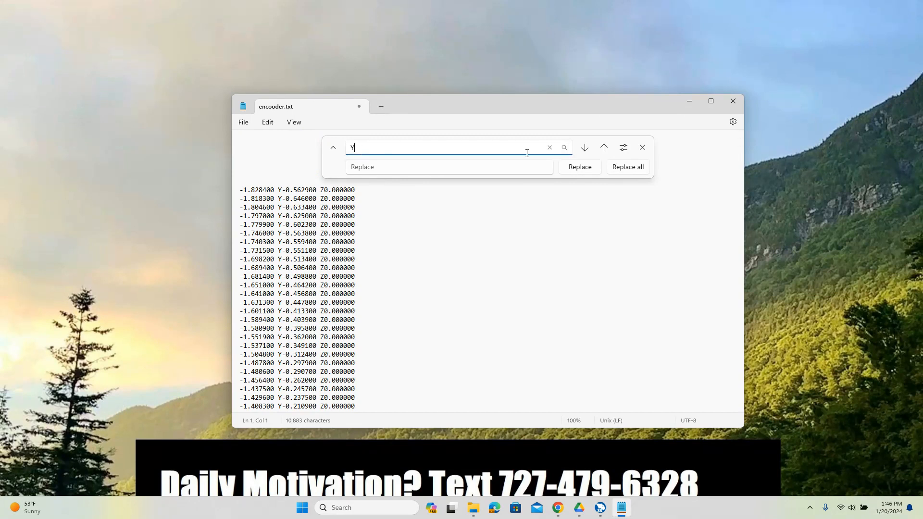
left_click(626, 167)
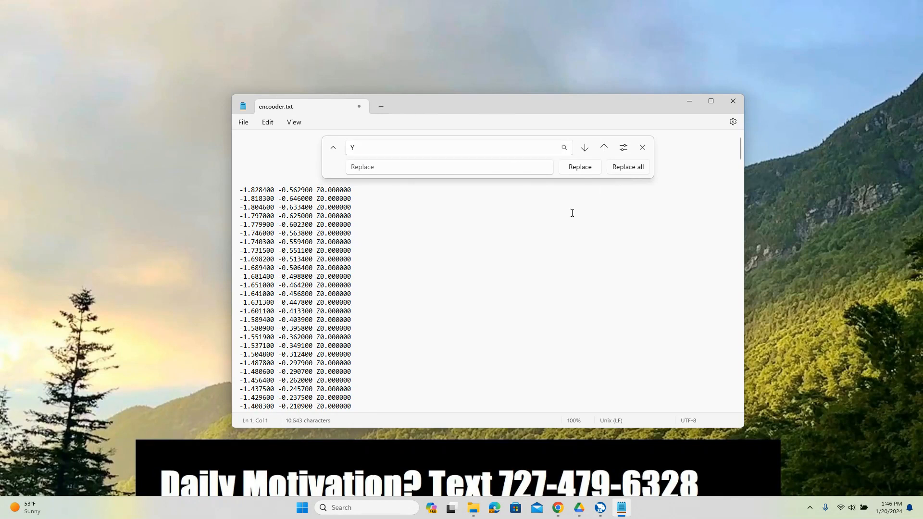
left_click(642, 147)
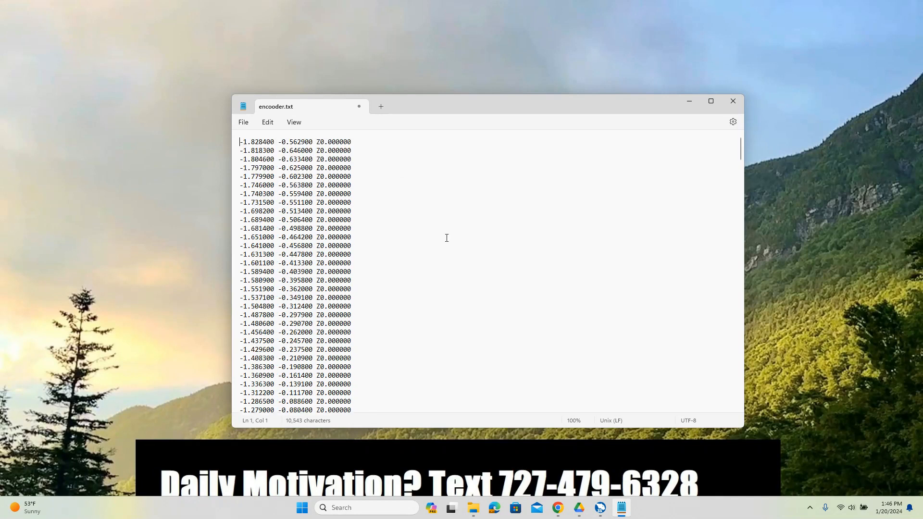
- Scroll down the coordinate list to check the stripped lines
scroll("down", 3)
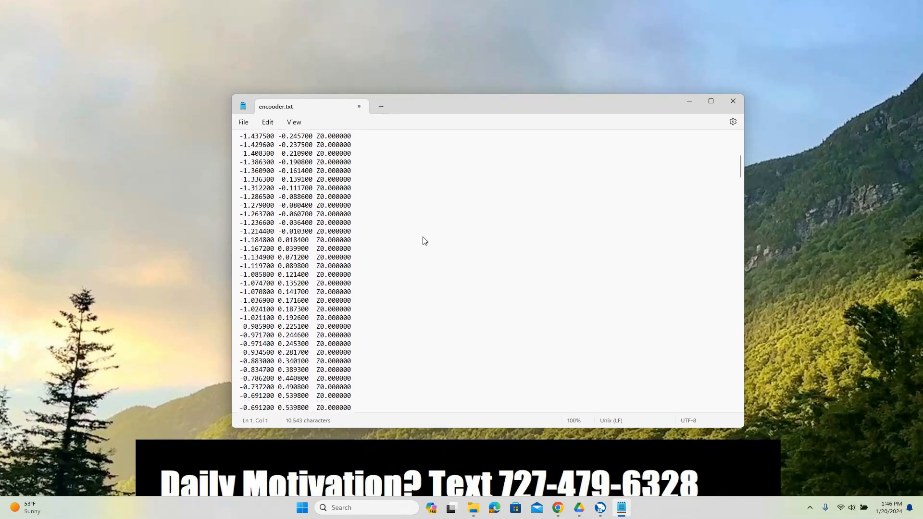
scroll("down", 3)
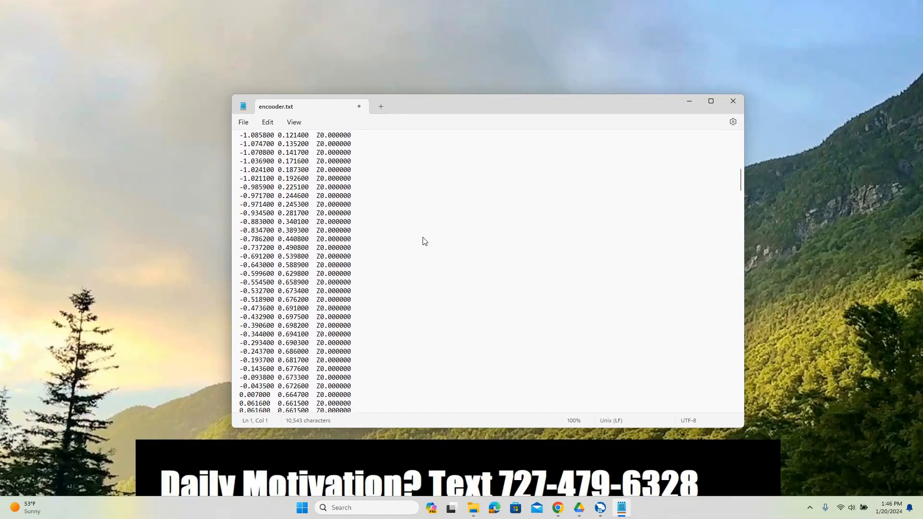
scroll("down", 3)
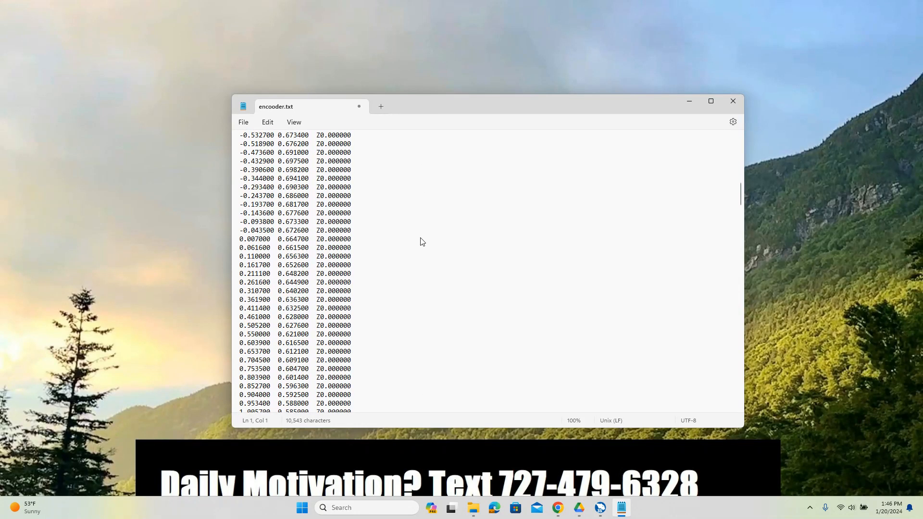
scroll("down", 3)
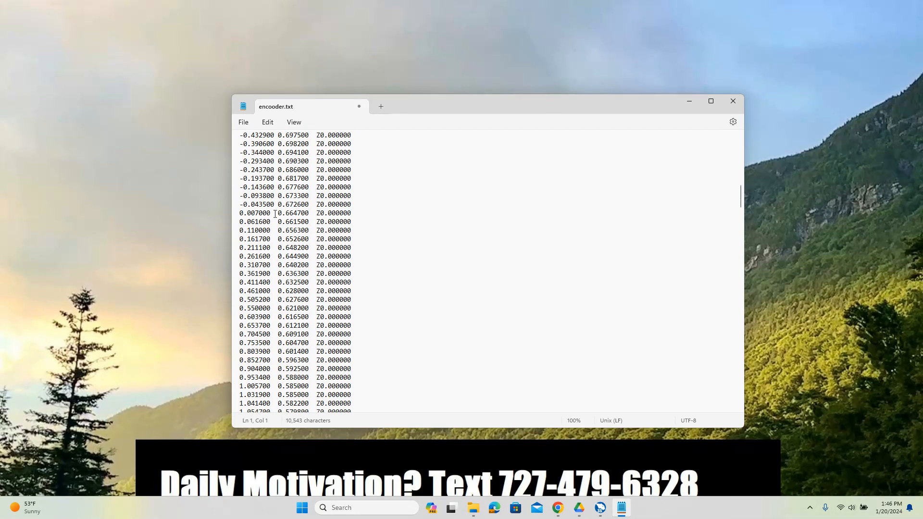
- Replace all doubled spaces between coordinate values with single spaces
left_click(269, 212)
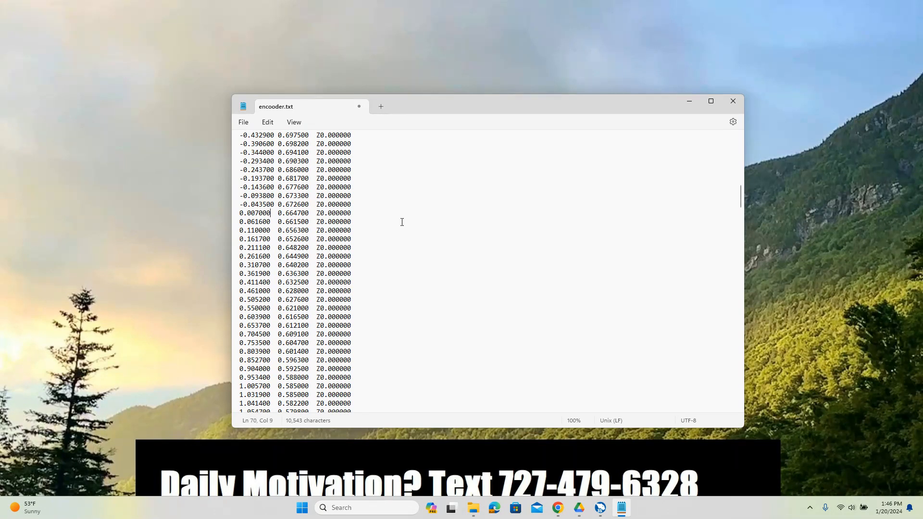
left_click(267, 122)
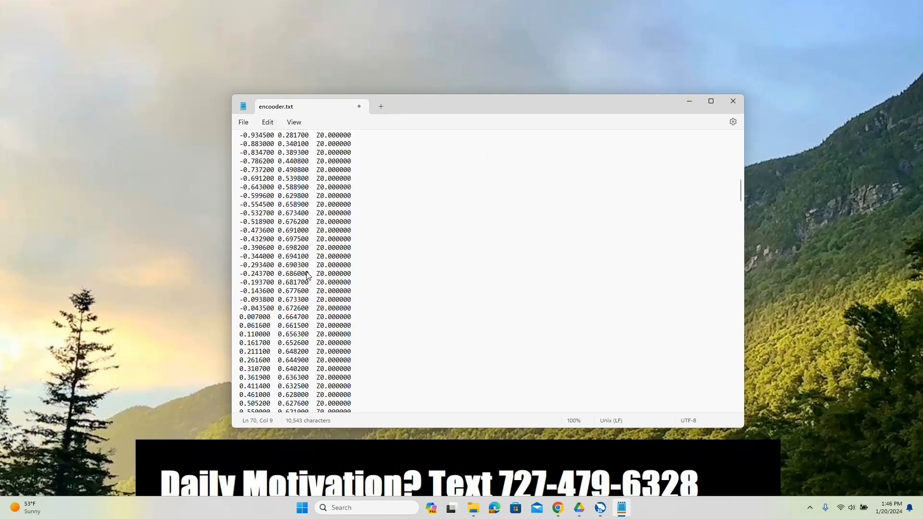
key("Ctrl+h")
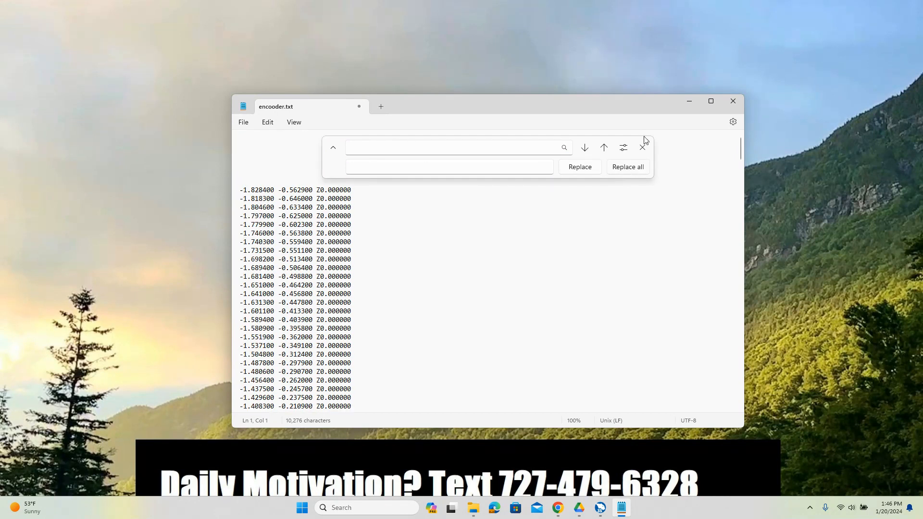
left_click(642, 148)
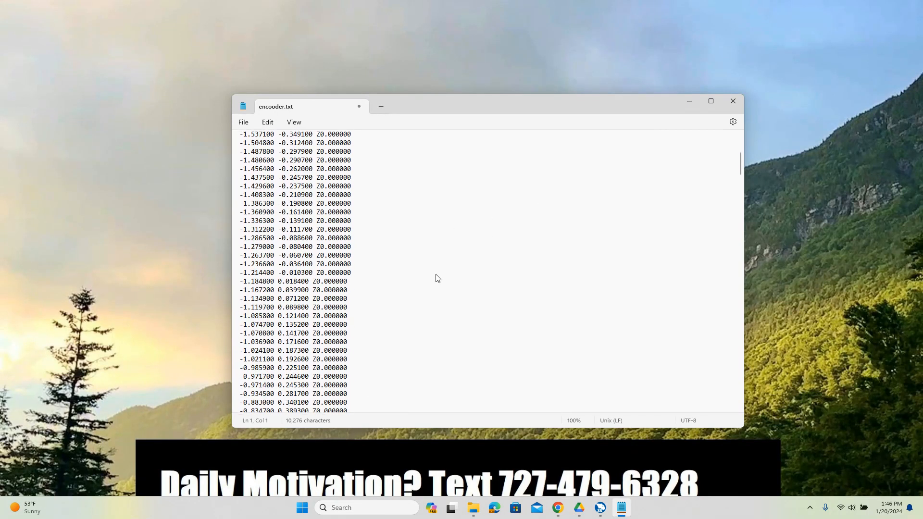
- Scroll to the file end and select the trailing Z0.100000 and Z-0.010000 lines
scroll("down", 3)
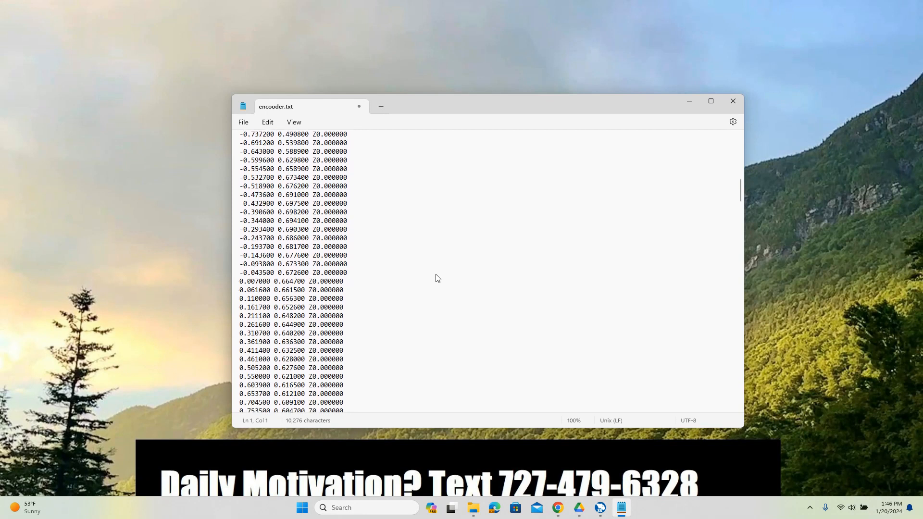
scroll("down", 3)
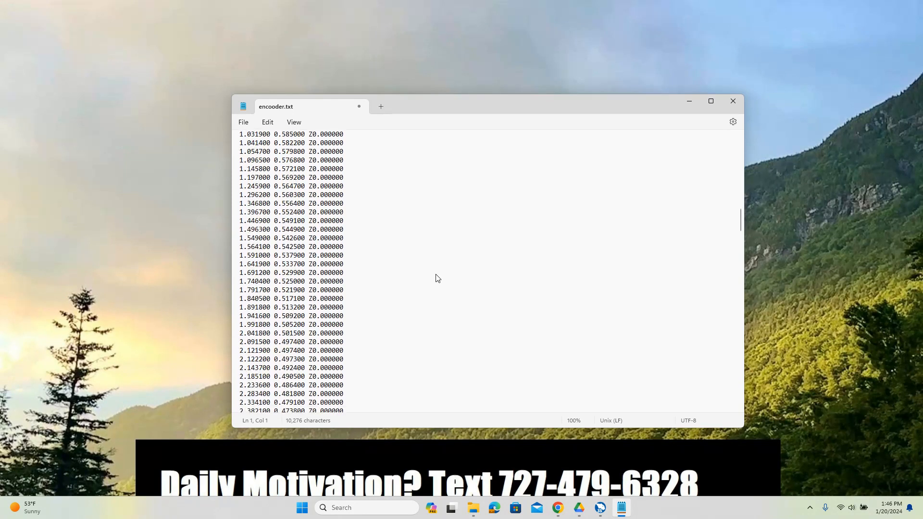
scroll("down", 3)
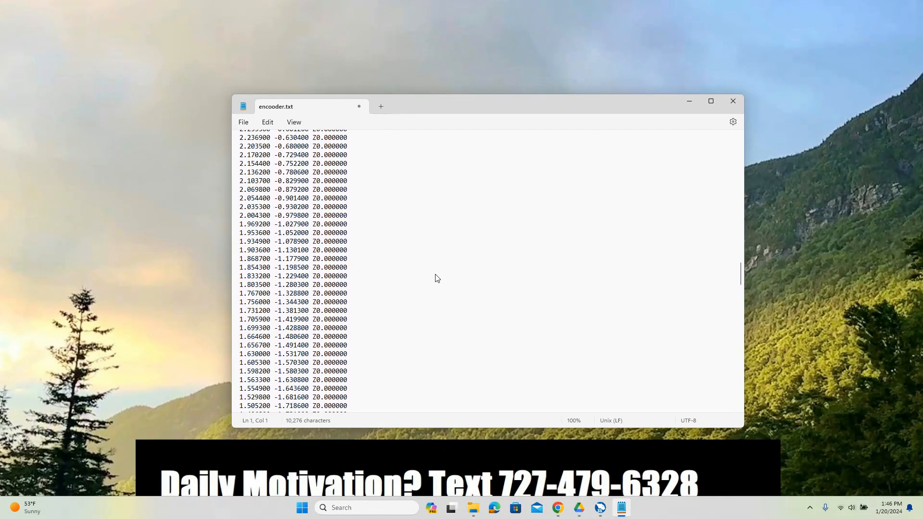
scroll("down", 3)
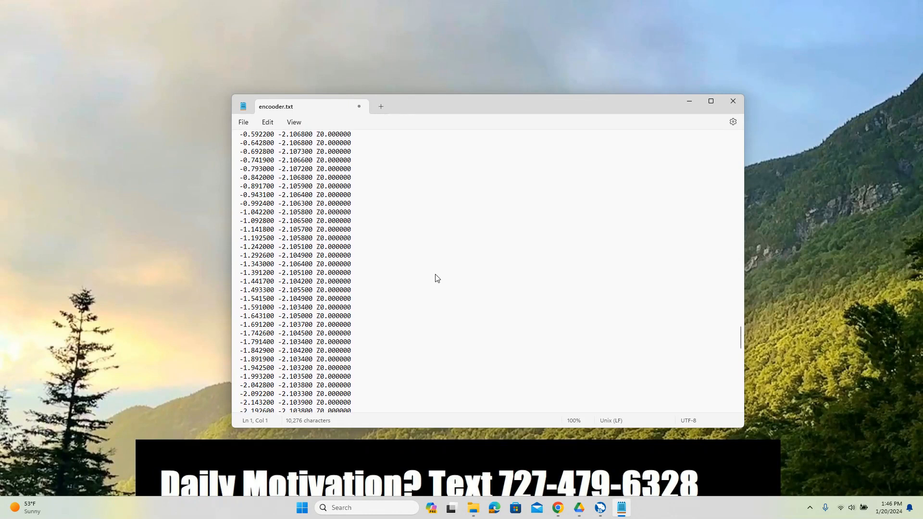
scroll("down", 3)
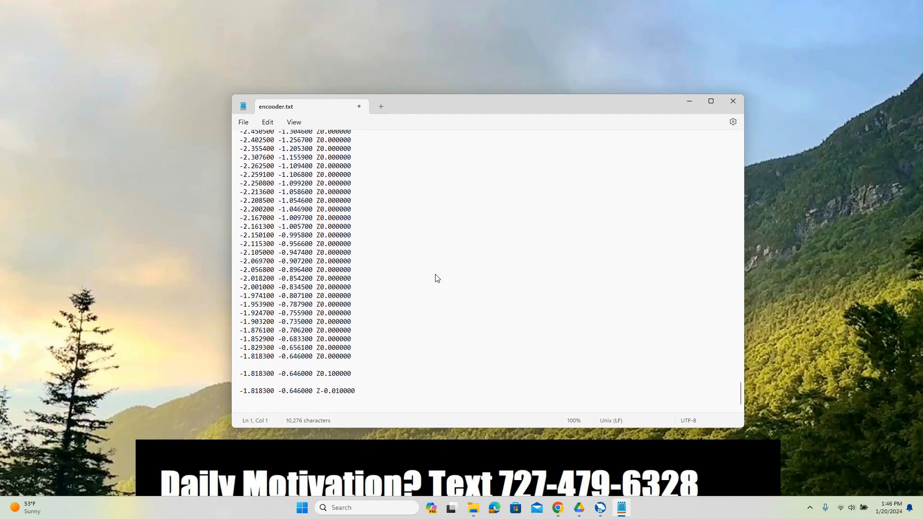
left_click_drag(240, 369, 355, 394)
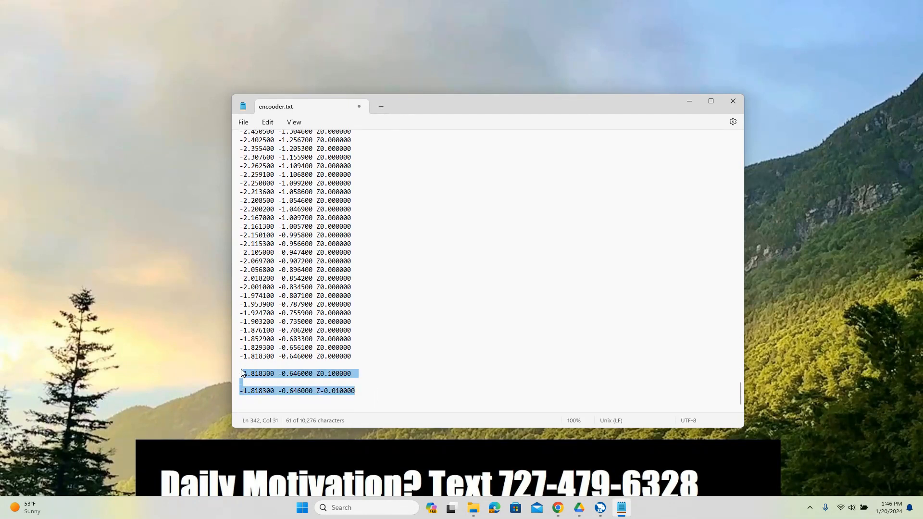
- Delete the selected trailing Z-move lines so the file ends at the last point
key("Delete")
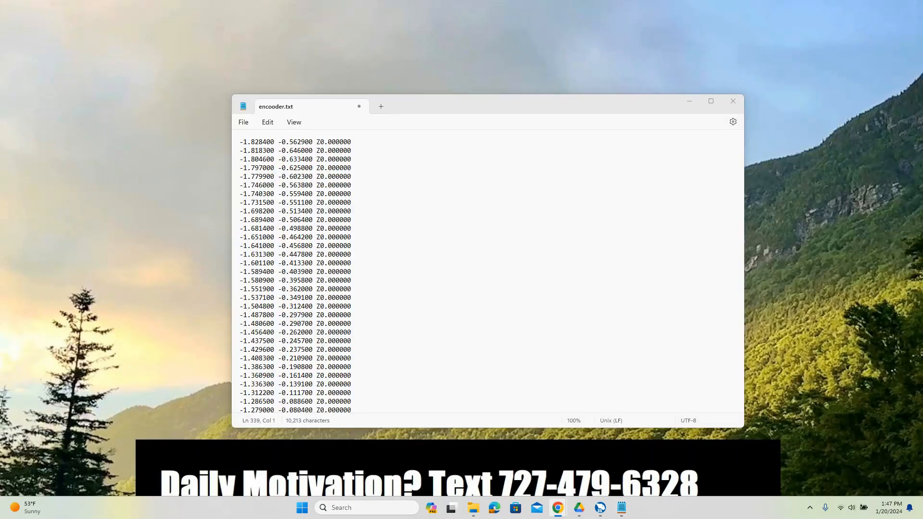
scroll("down", 3)
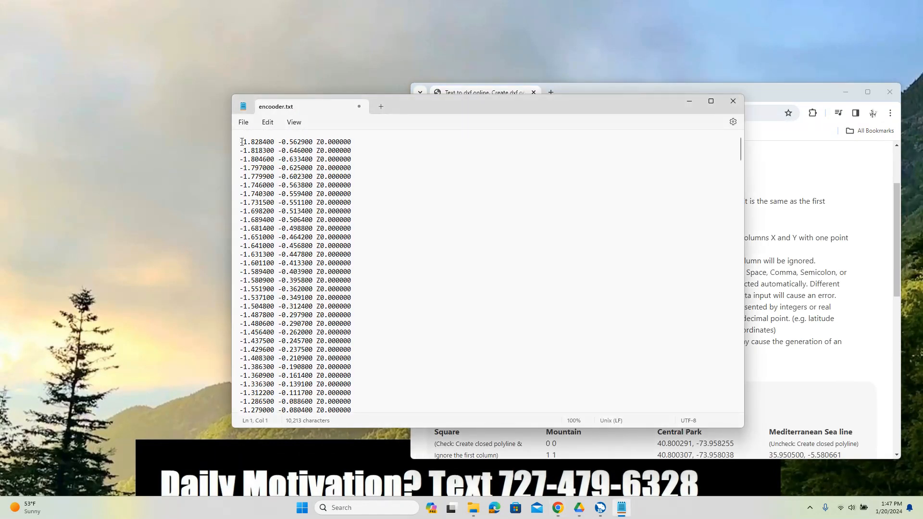
- Copy the whole cleaned coordinate list and generate a DXF from it on pointstodxf.com
key("ctrl+a")
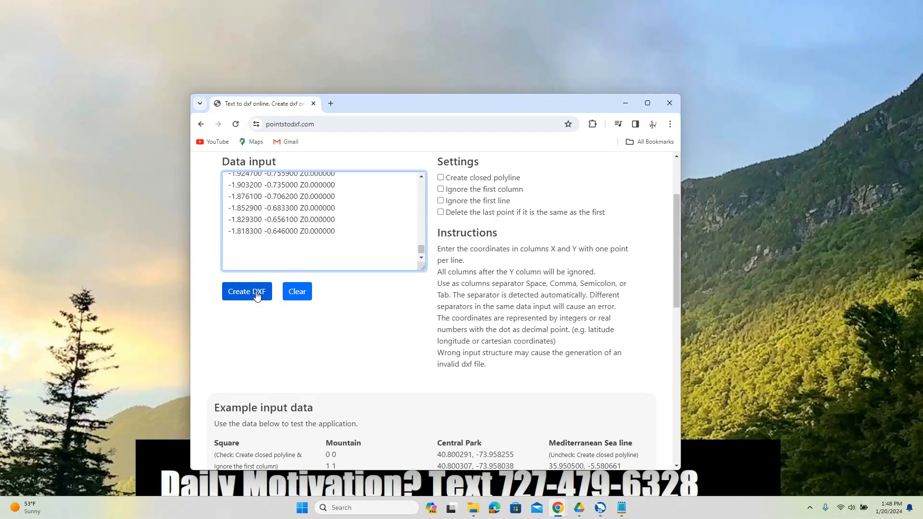
left_click(246, 291)
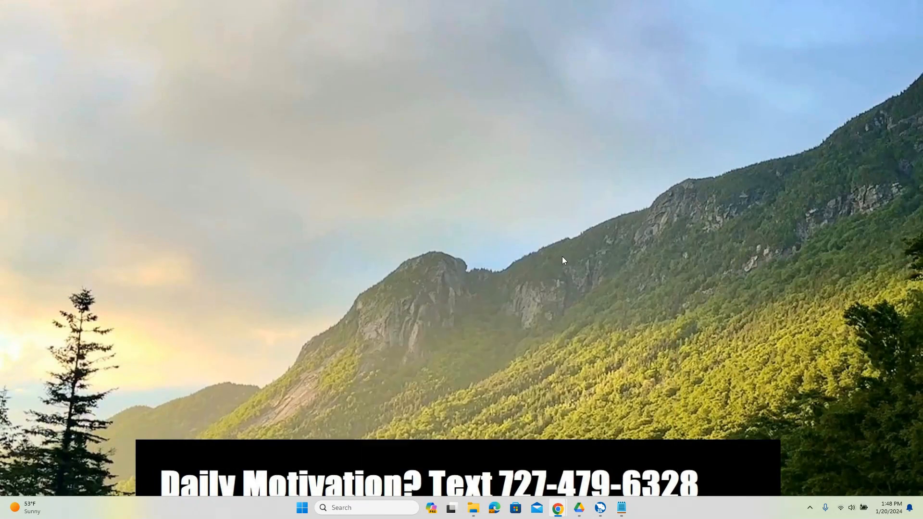
mouse_move(529, 277)
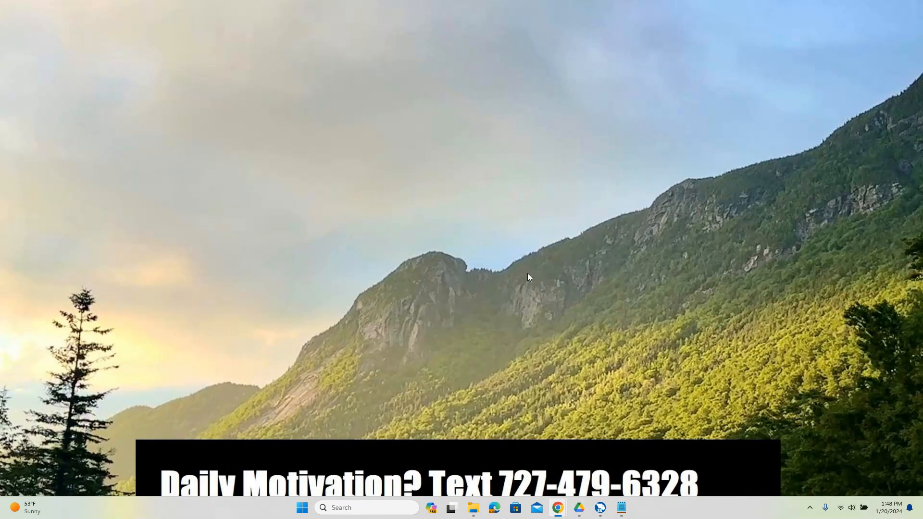
mouse_move(56, 277)
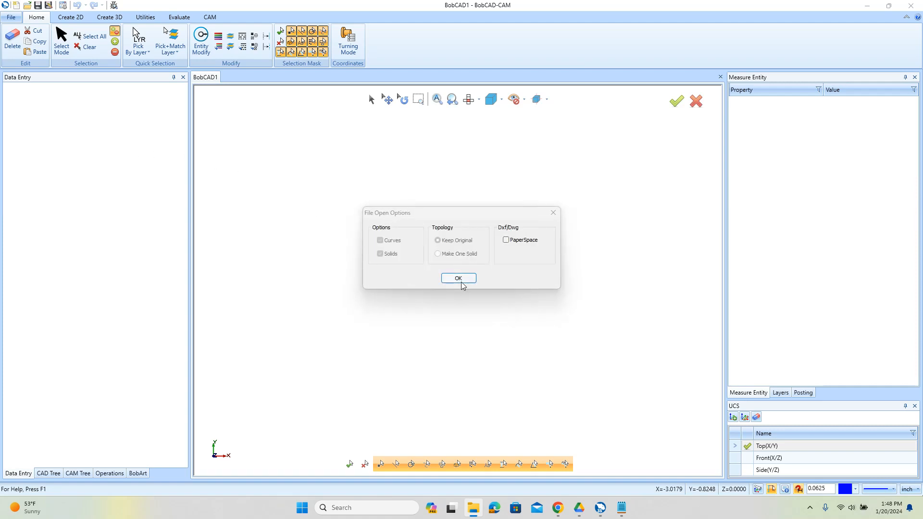
- Confirm the File Open Options so the PointsToDXF outline loads in a new drawing
left_click(458, 278)
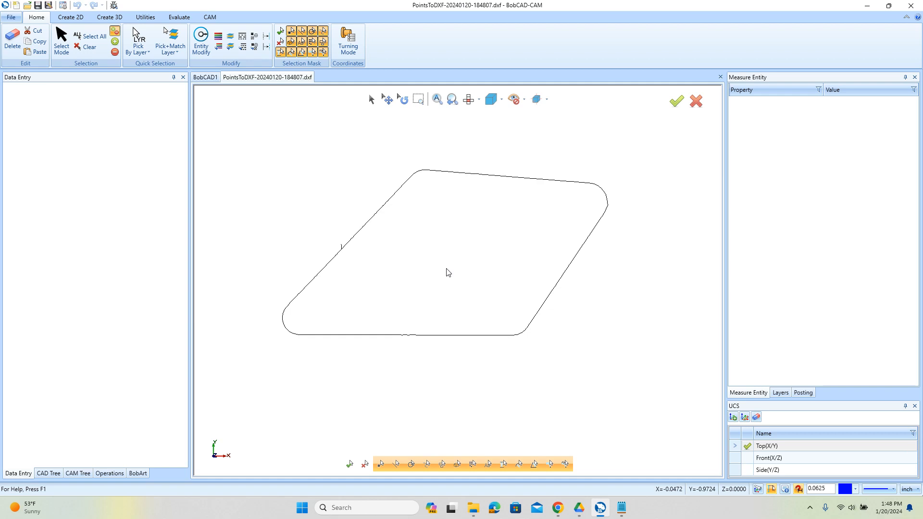
mouse_move(473, 273)
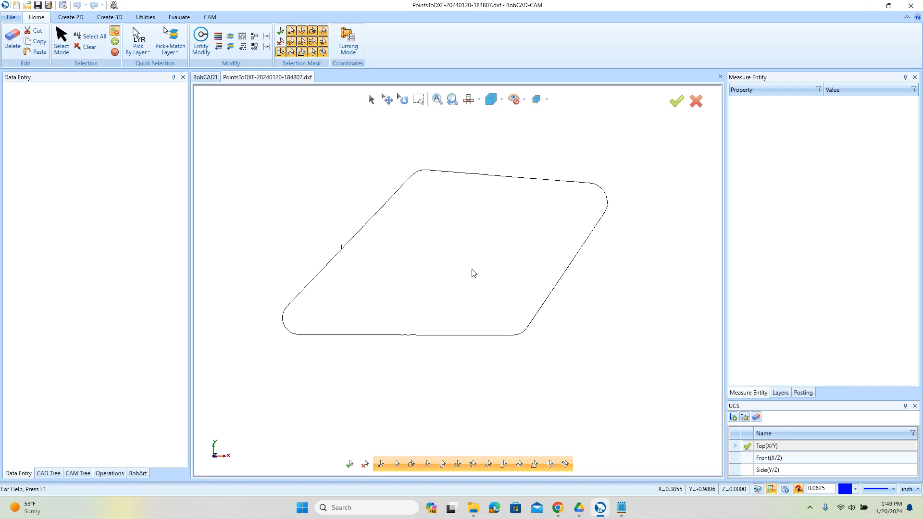
mouse_move(600, 200)
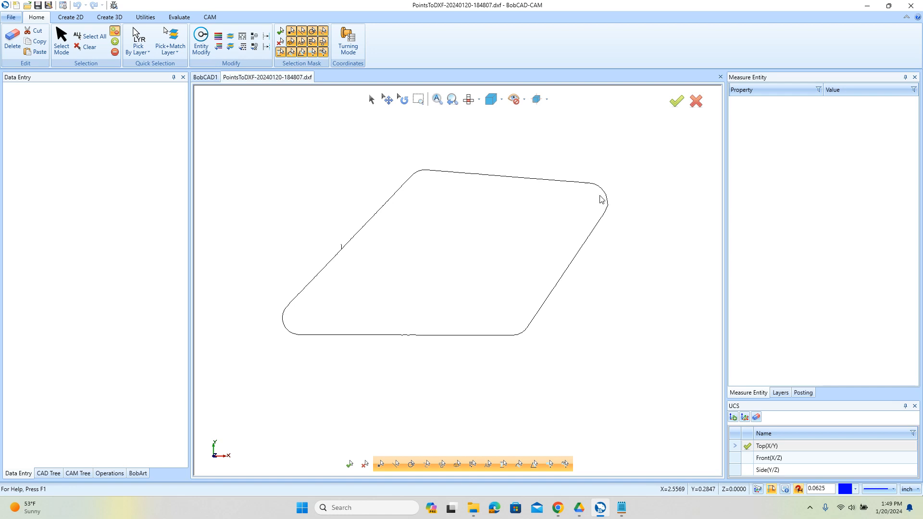
mouse_move(484, 269)
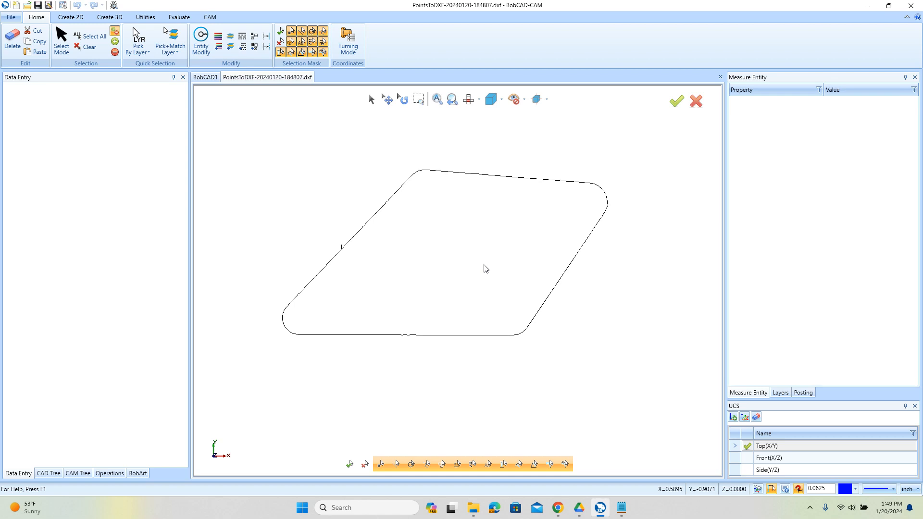
mouse_move(485, 269)
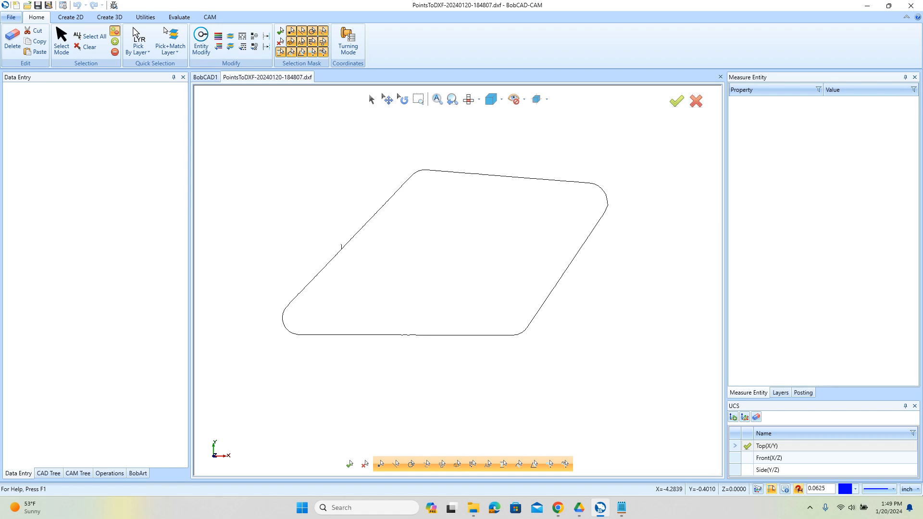